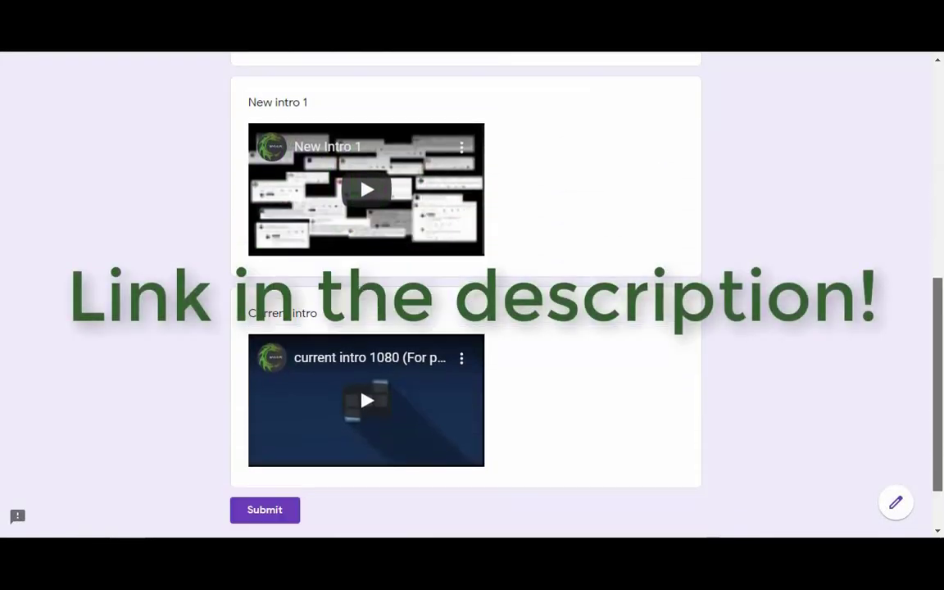
Dismiss the virus database Download Complete report and finish the setup wizard
scroll(down, 3)
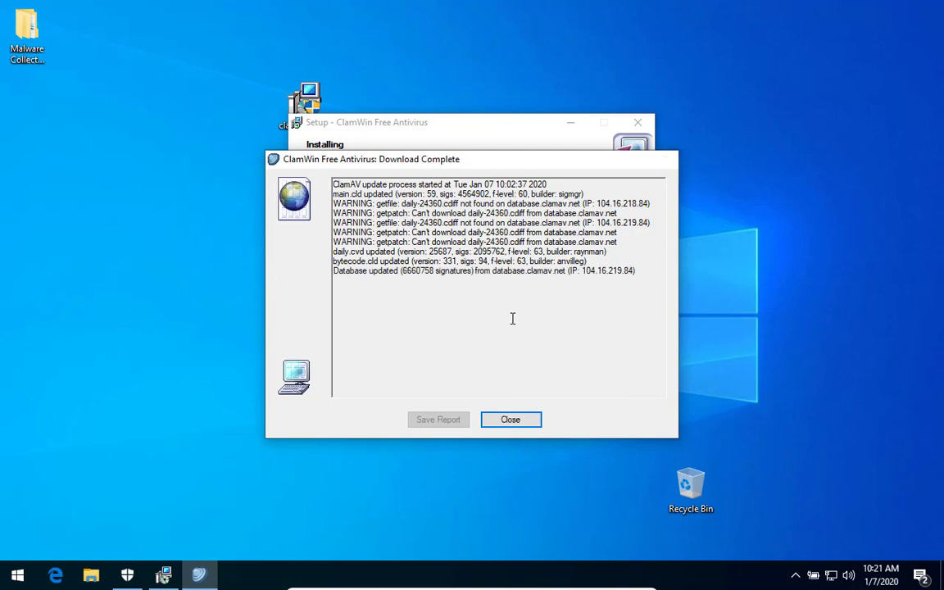
click(510, 420)
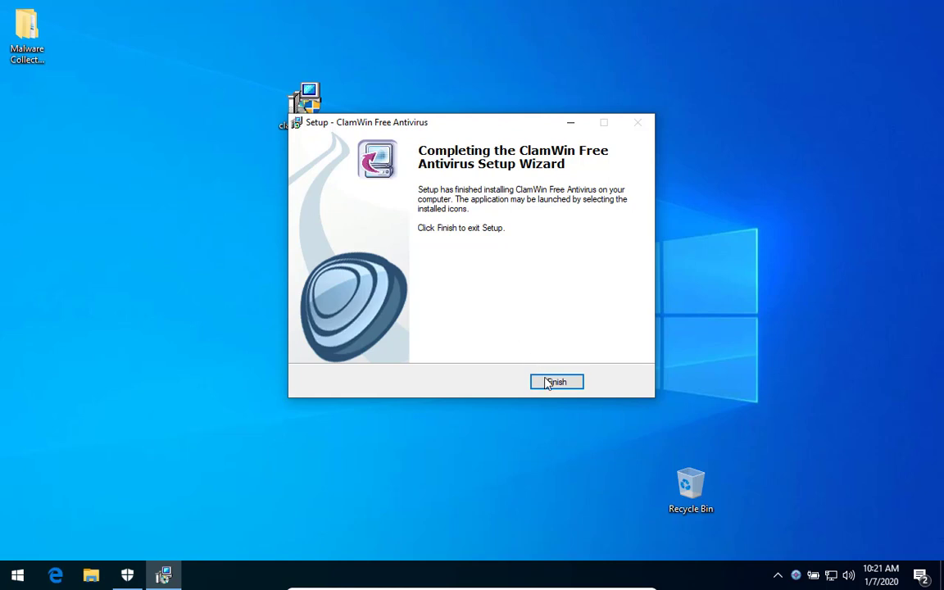
click(558, 381)
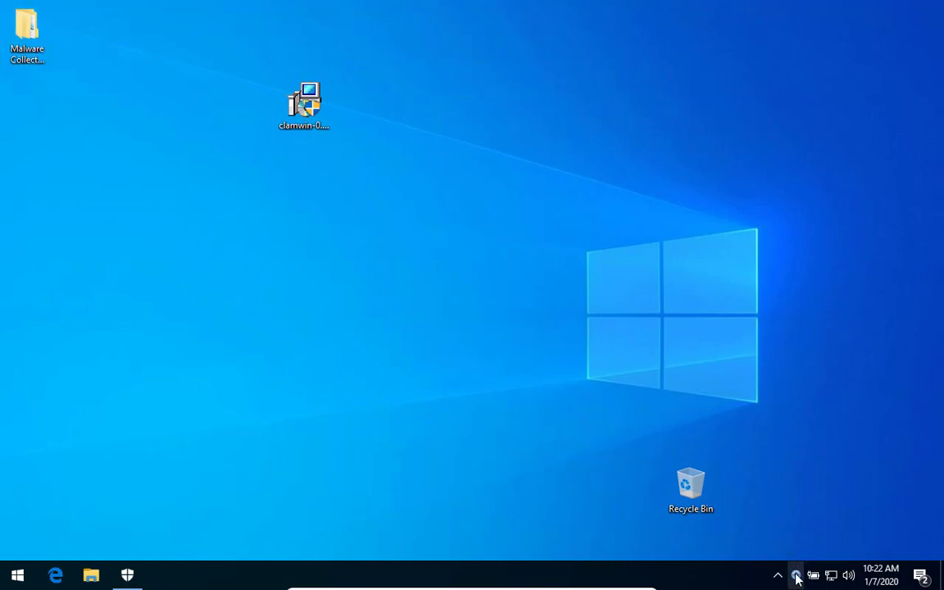
Scan the malware folder (22 files, 11 infected) and close the Scan Complete window
click(777, 574)
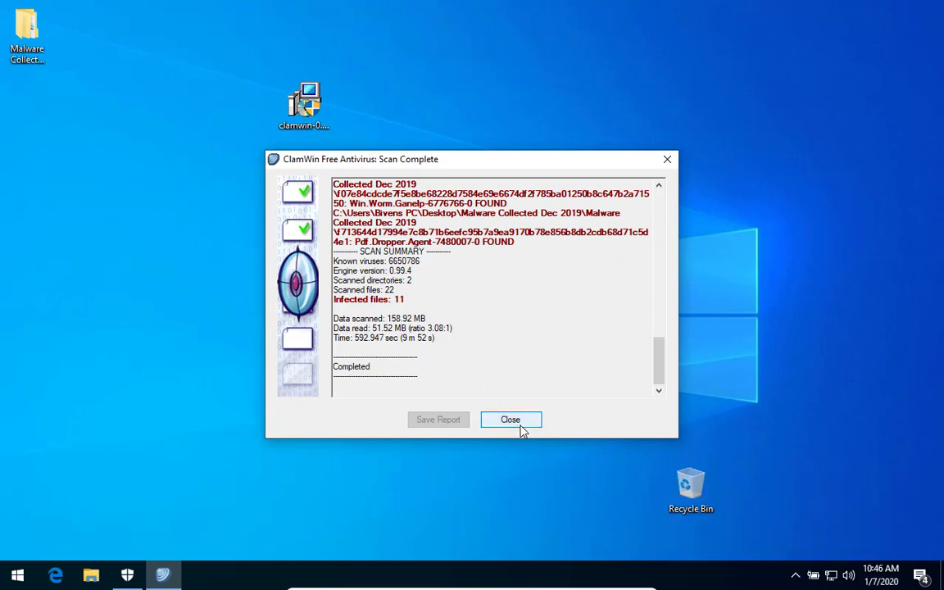
click(510, 420)
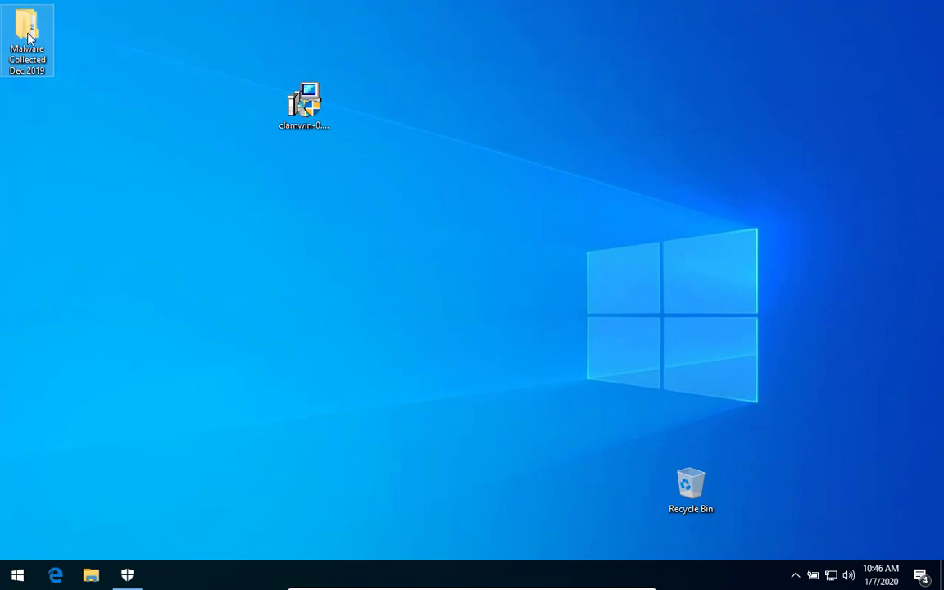
double_click(26, 39)
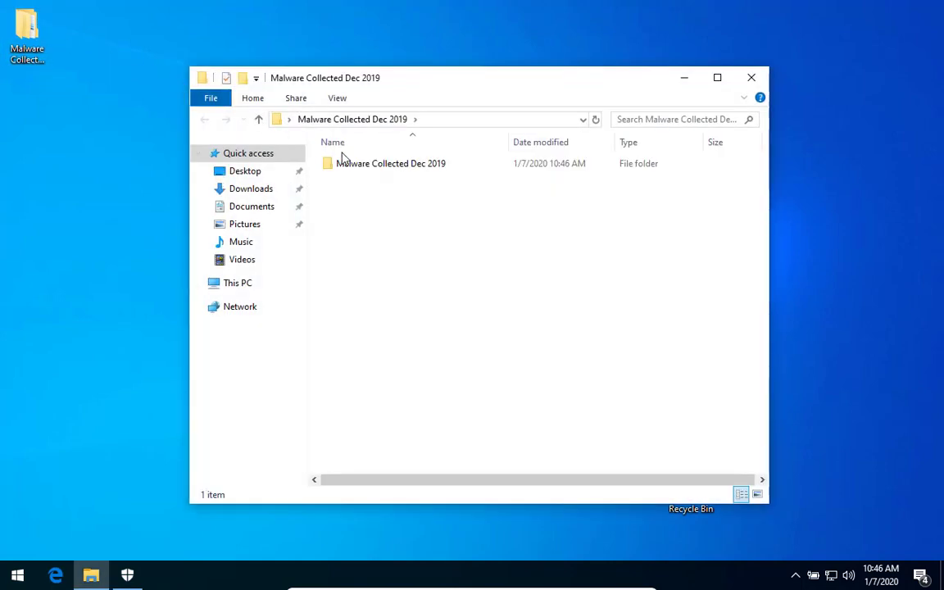
right_click(390, 164)
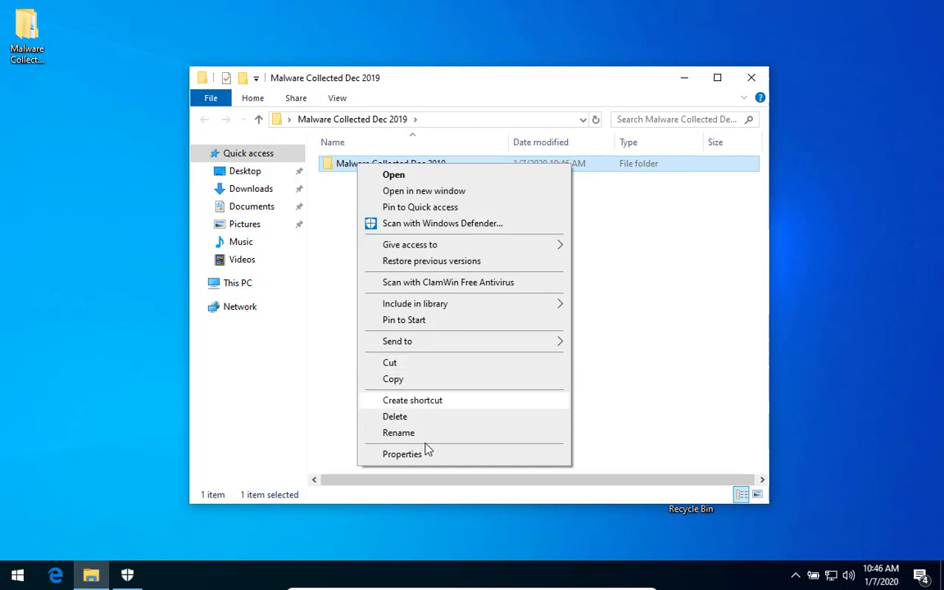
click(404, 455)
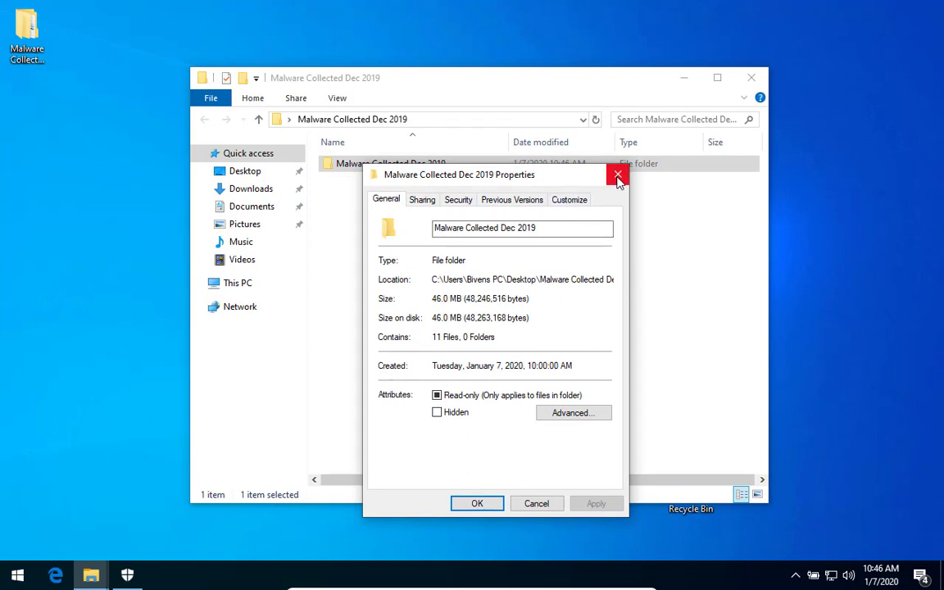
click(618, 174)
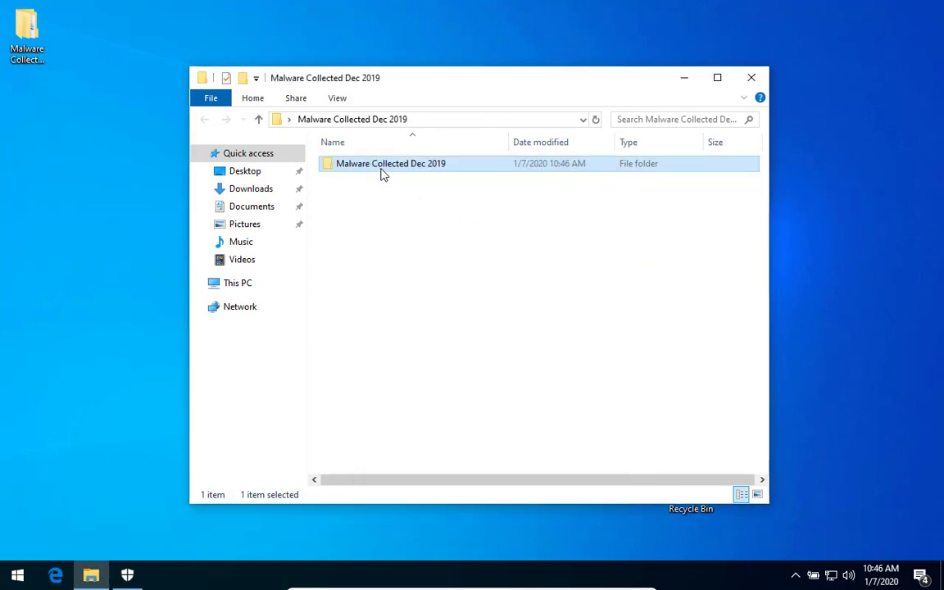
double_click(390, 164)
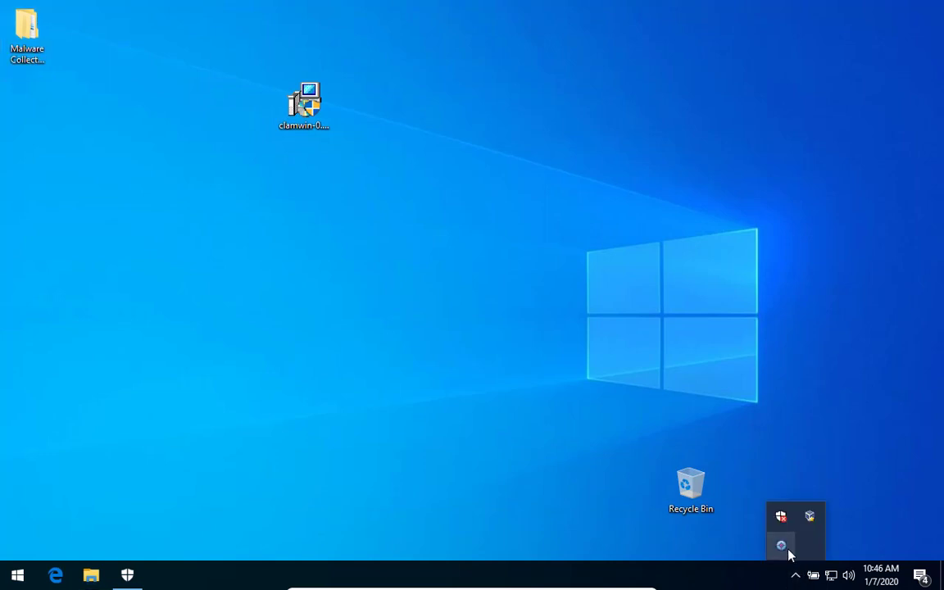
Show the latest Scan Report via Tools > Display Reports, listing 11 infected of 22
click(780, 544)
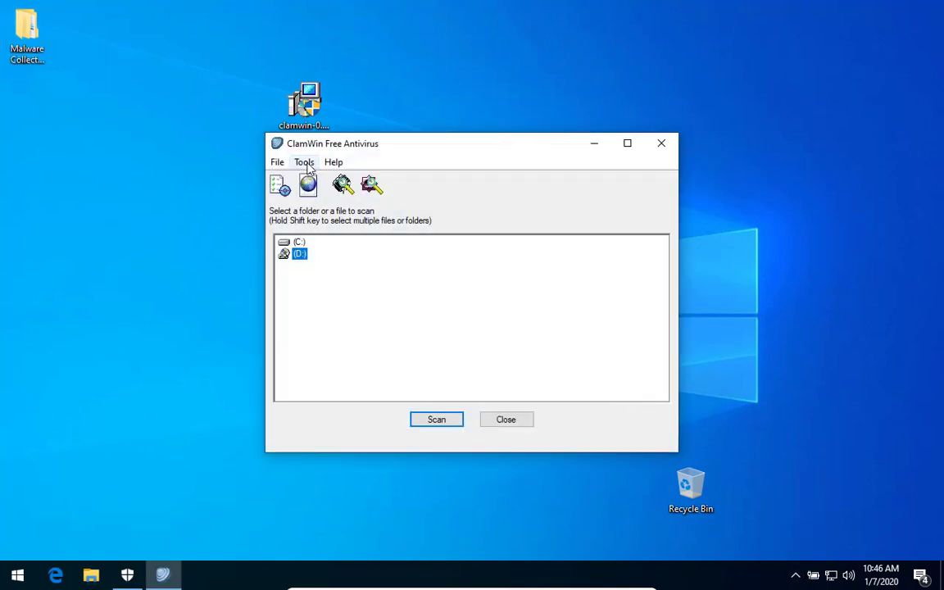
click(305, 162)
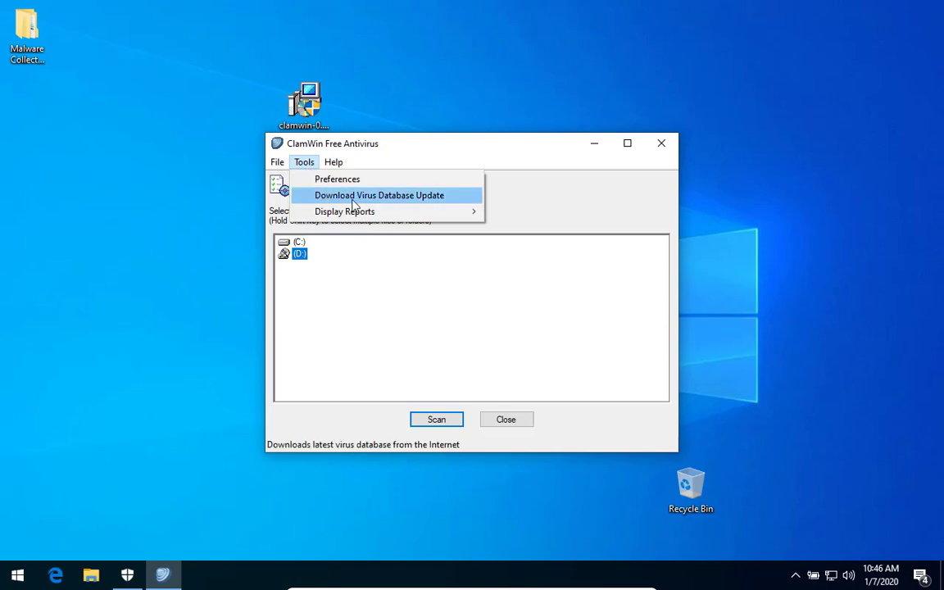
mouse_move(344, 211)
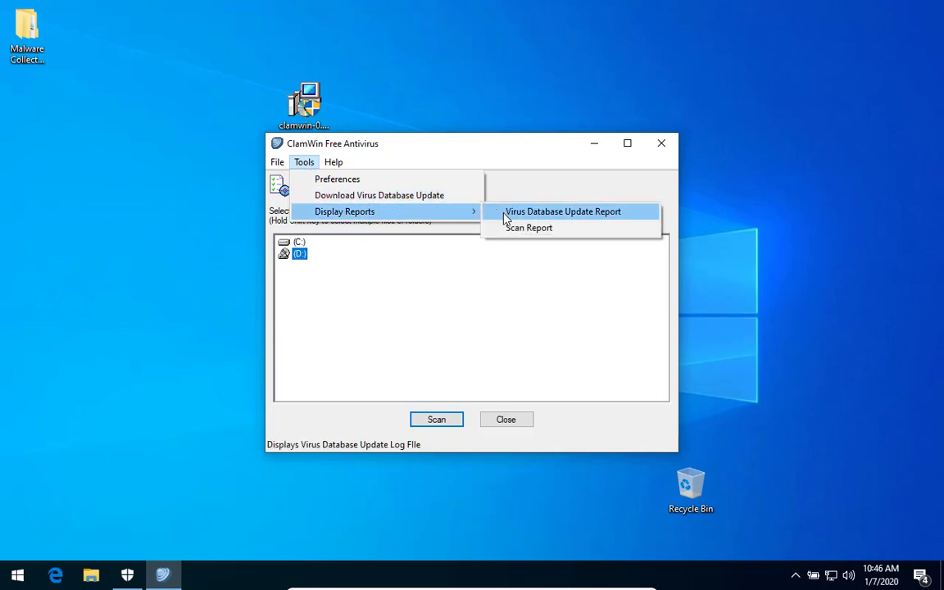
click(528, 228)
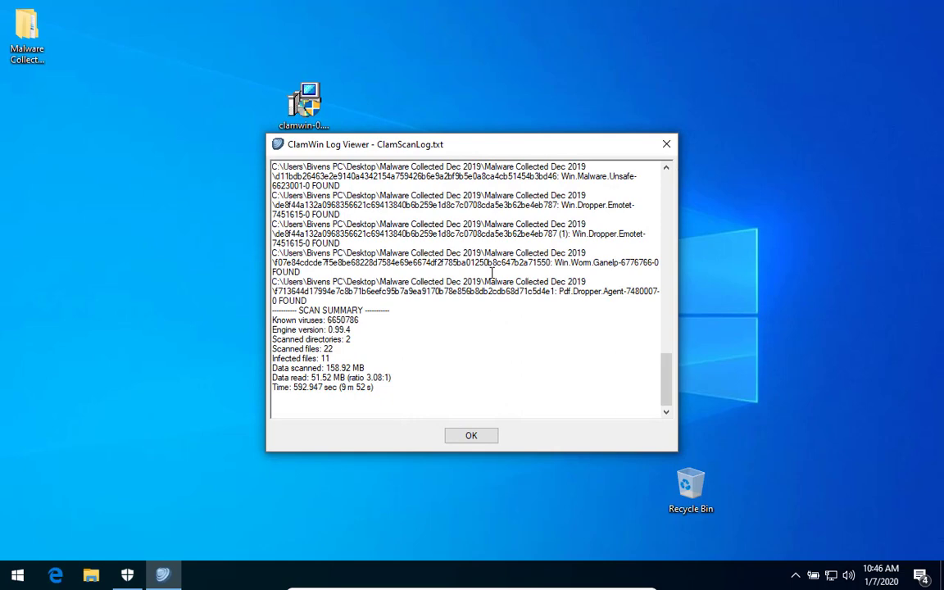